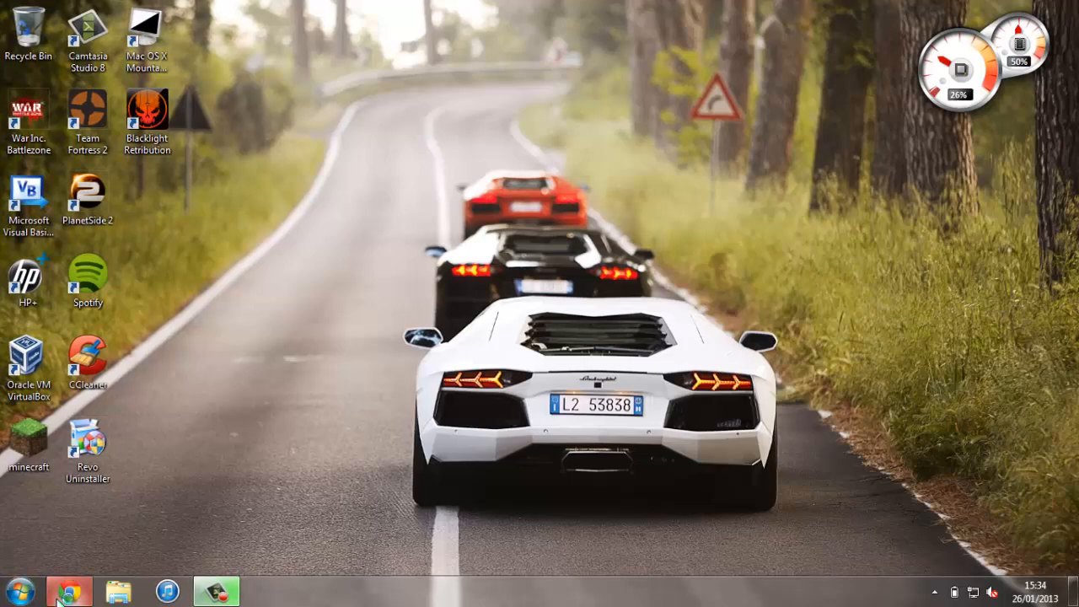
Launch Chrome and trigger the YouTube Video Search keyword mode in the omnibox.
{"action": "left_click", "coordinate": [70, 589]}
{"action": "type", "text": "youtube"}
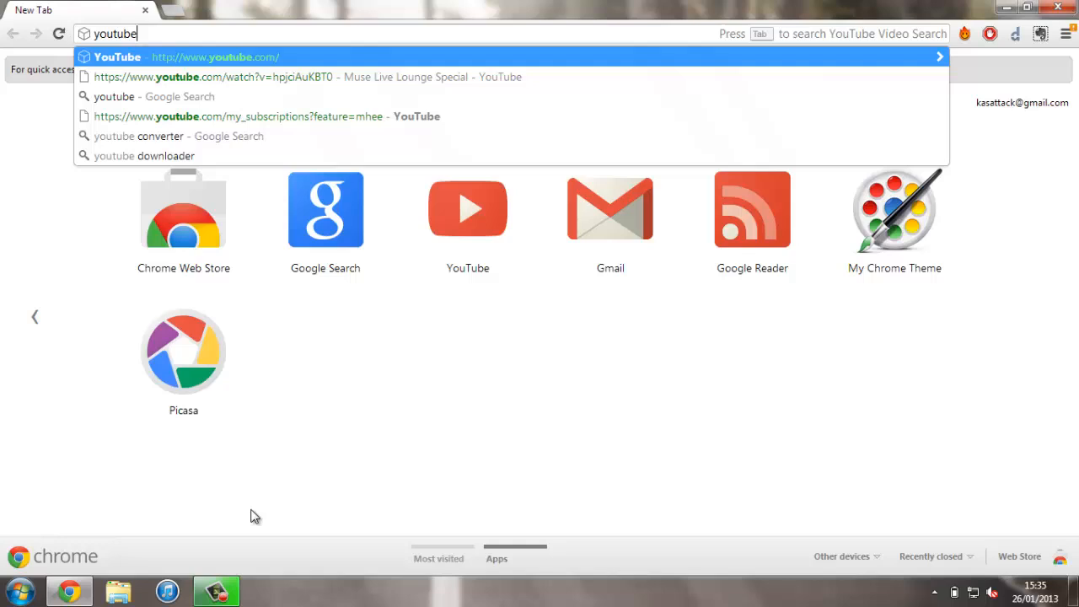
{"action": "key", "text": "Tab"}
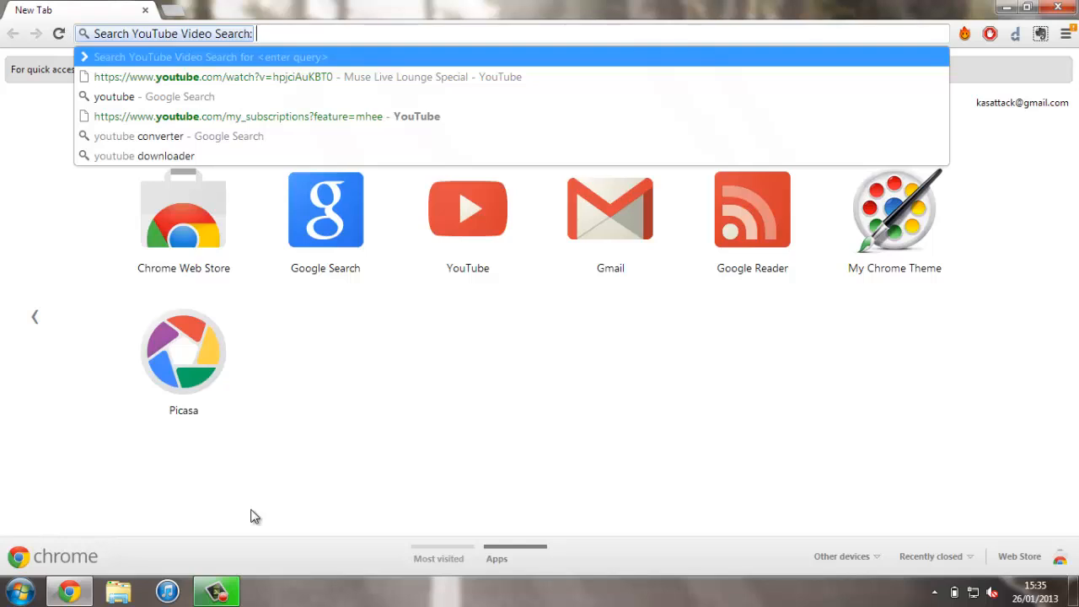
{"action": "type", "text": "youtube.co"}
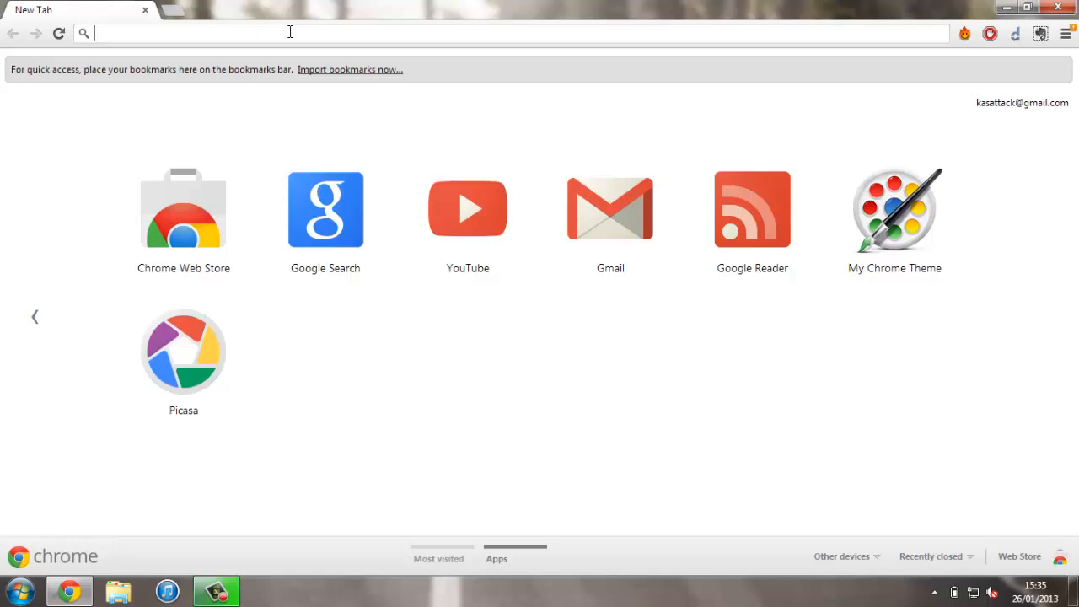
Open 'Edit search engines...' from the omnibox menu and scroll down the list.
{"action": "right_click", "coordinate": [289, 32]}
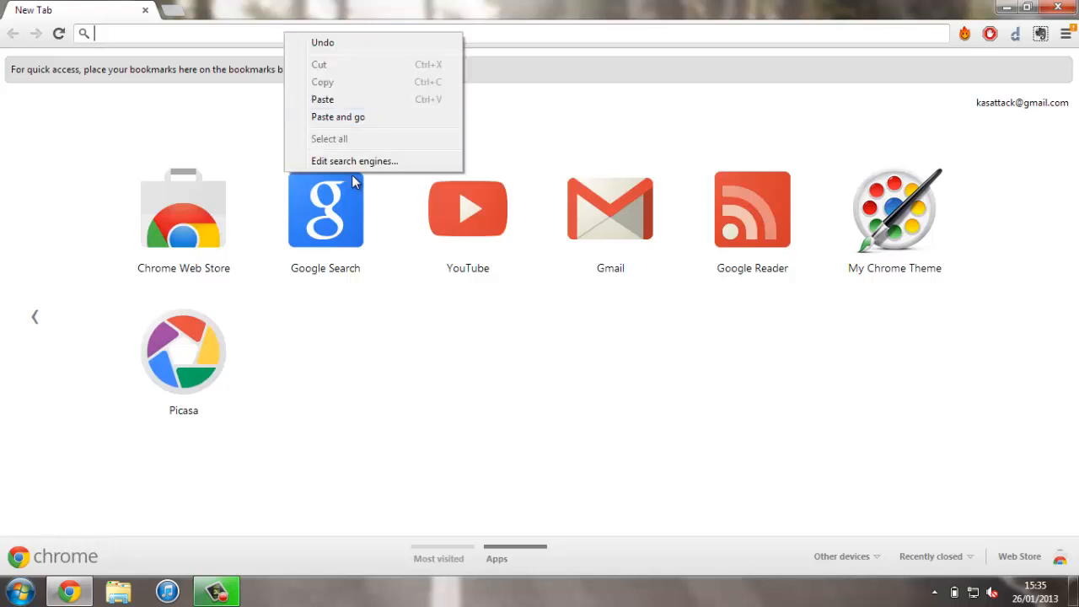
{"action": "left_click", "coordinate": [354, 161]}
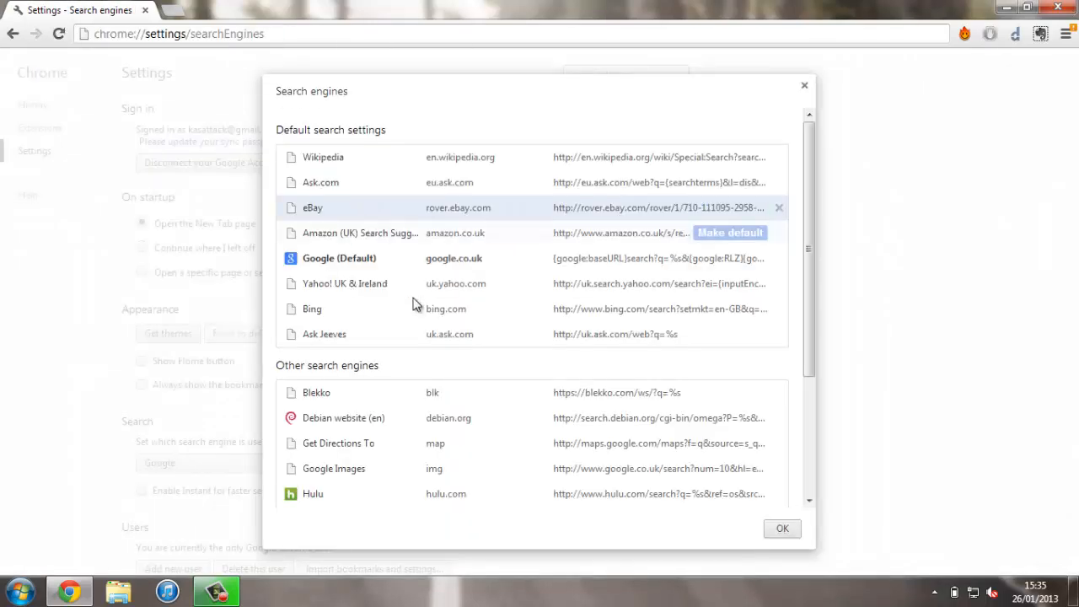
{"action": "scroll", "scroll_direction": "down", "scroll_amount": 3}
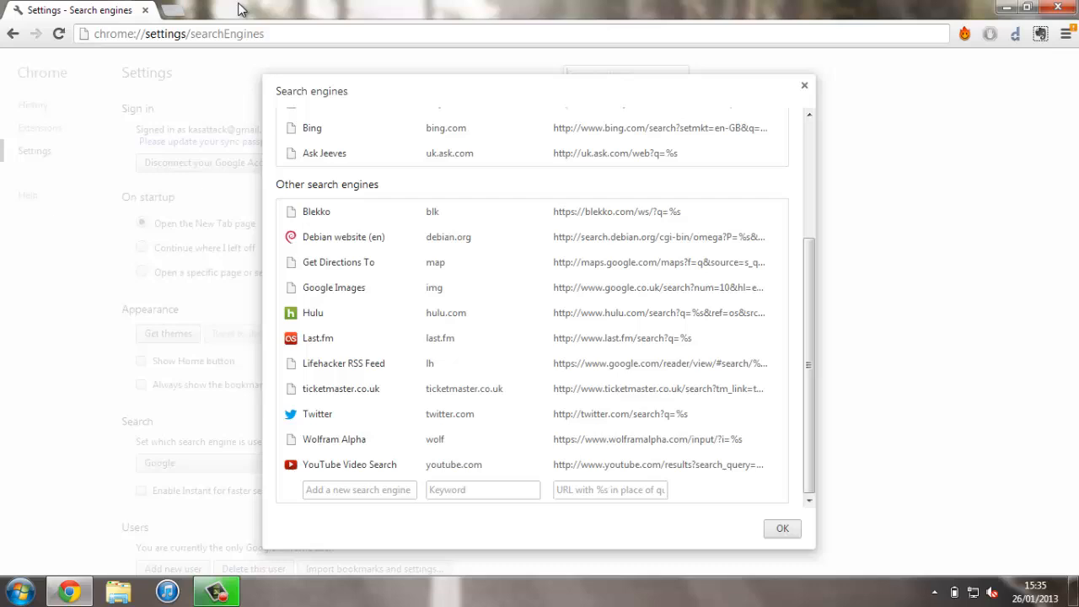
{"action": "mouse_move", "coordinate": [184, 13]}
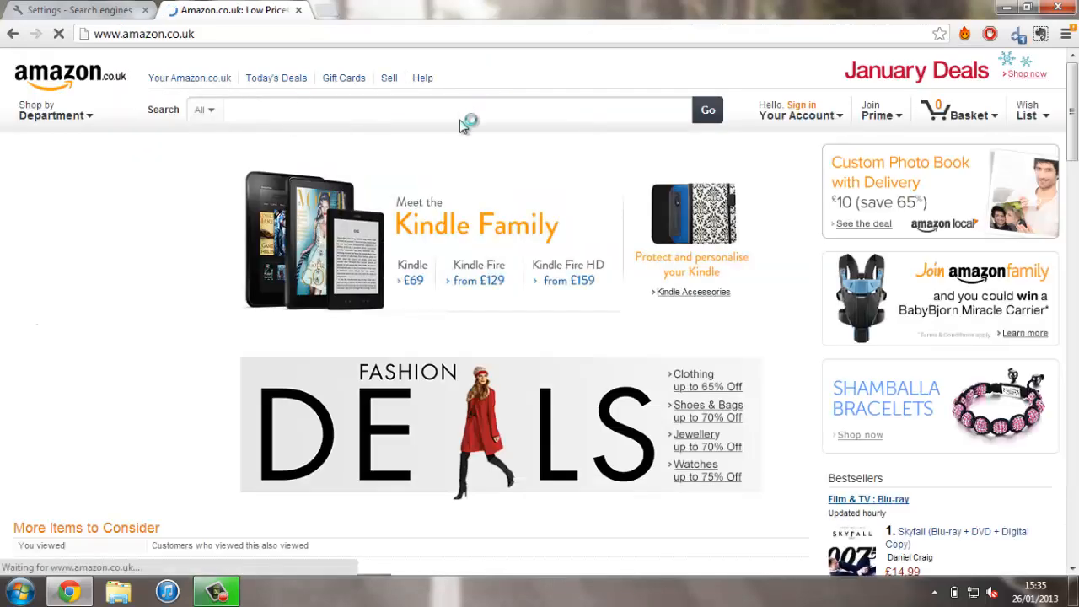
Search Amazon.co.uk for 'book' and select the results page URL.
{"action": "left_click", "coordinate": [54, 110]}
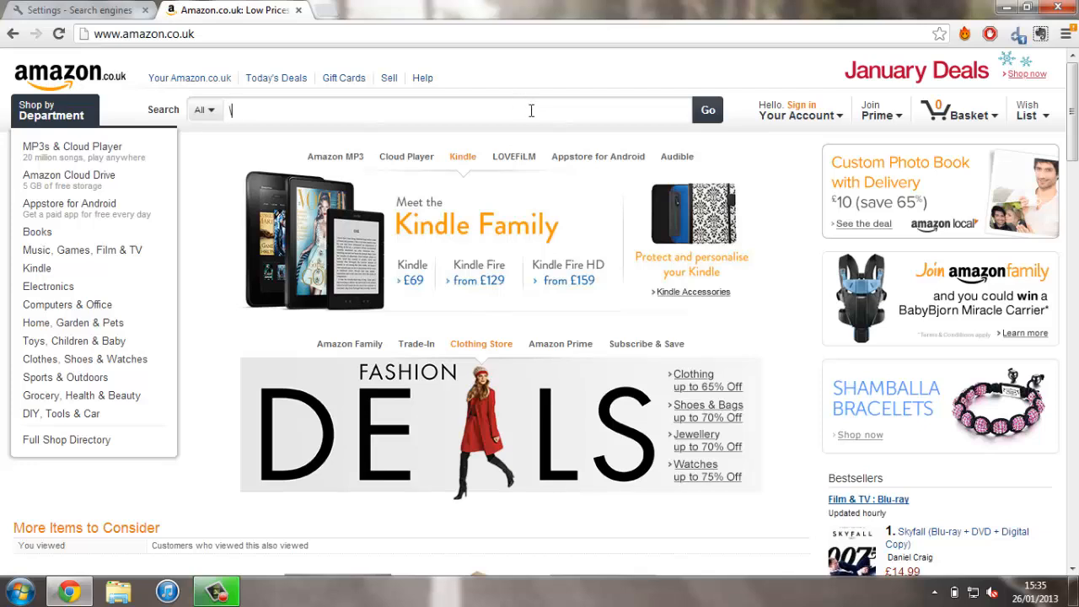
{"action": "type", "text": "book"}
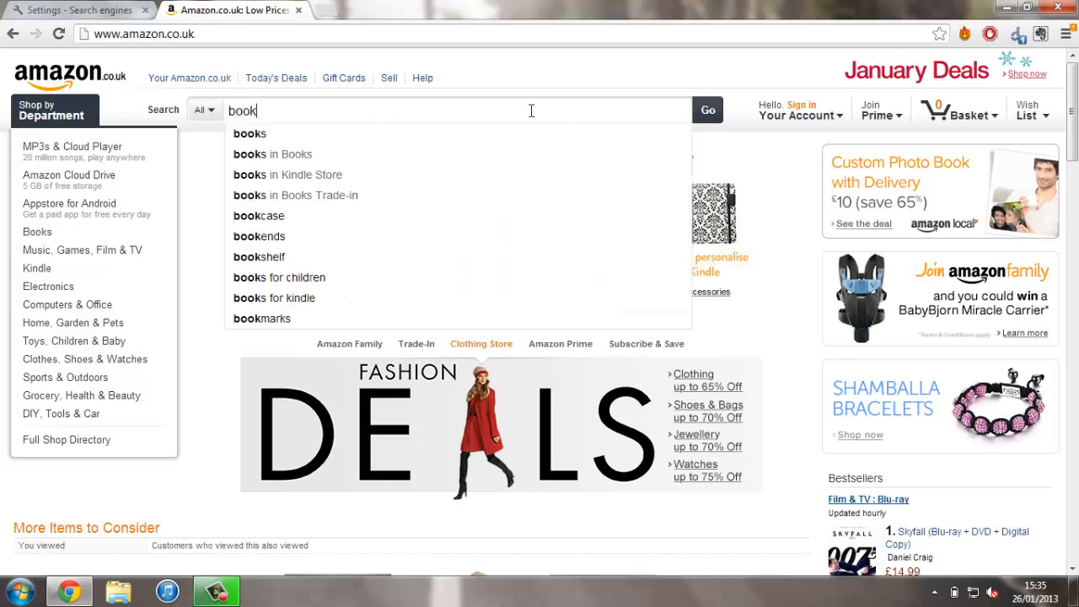
{"action": "left_click", "coordinate": [706, 109]}
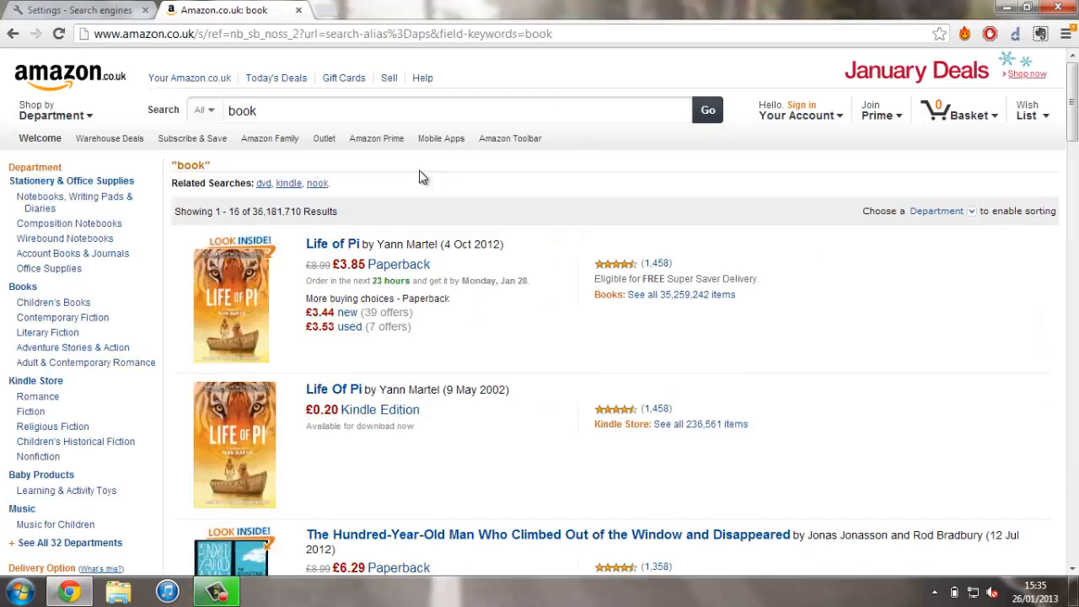
{"action": "left_click", "coordinate": [320, 34]}
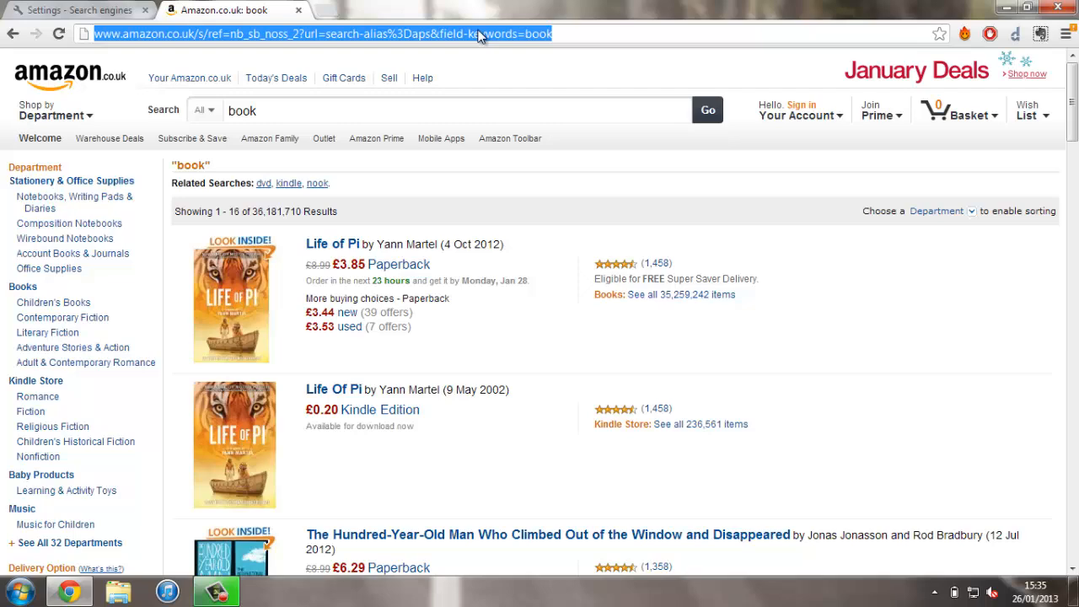
{"action": "mouse_move", "coordinate": [316, 174]}
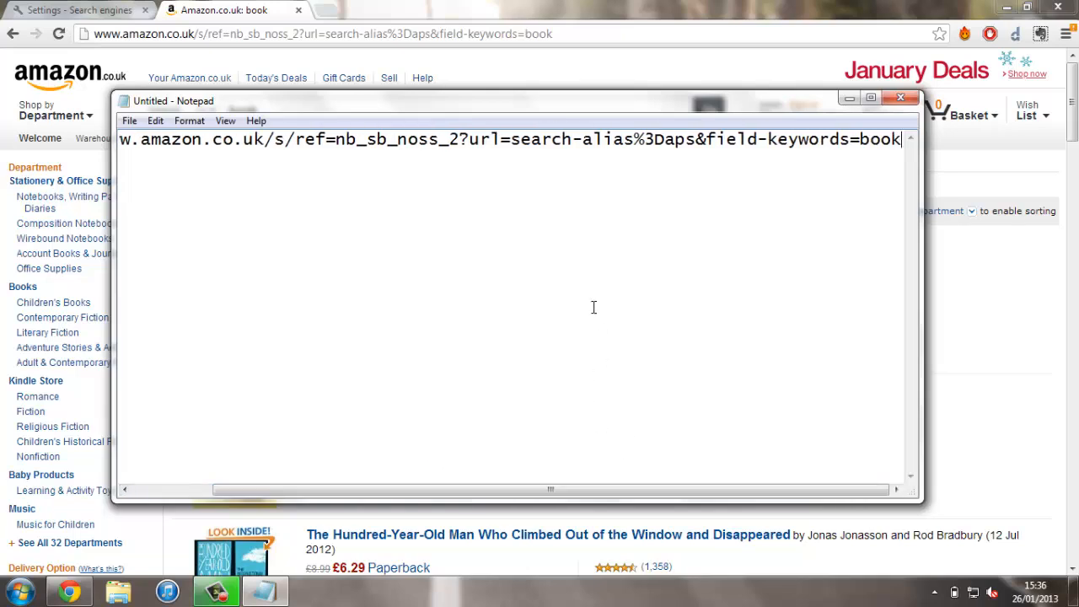
{"action": "mouse_move", "coordinate": [562, 239]}
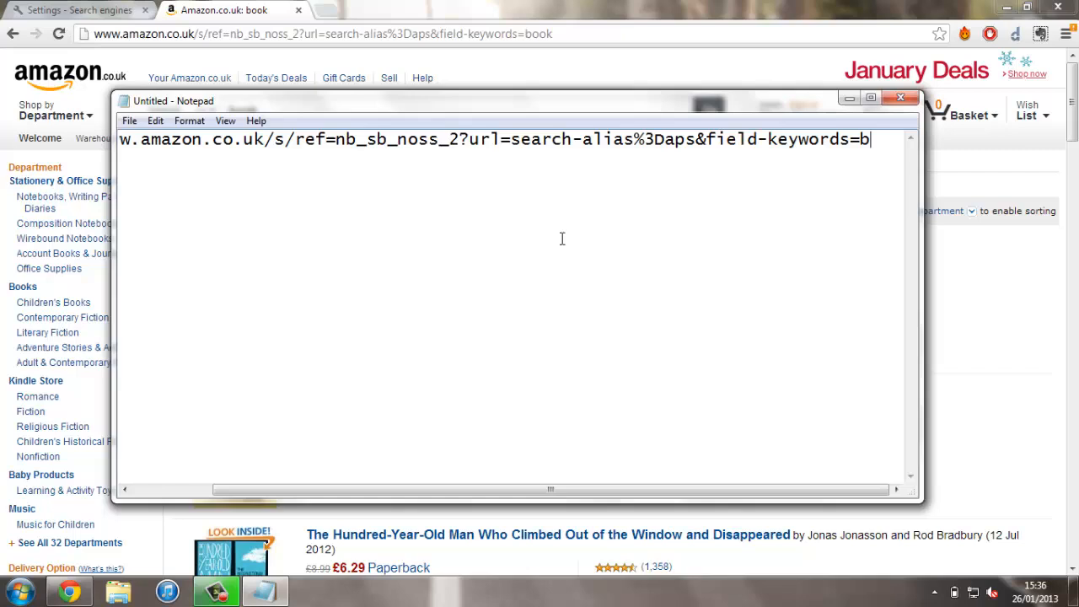
Replace 'book' at the end of the pasted Amazon URL with %s.
{"action": "key", "text": "Backspace"}
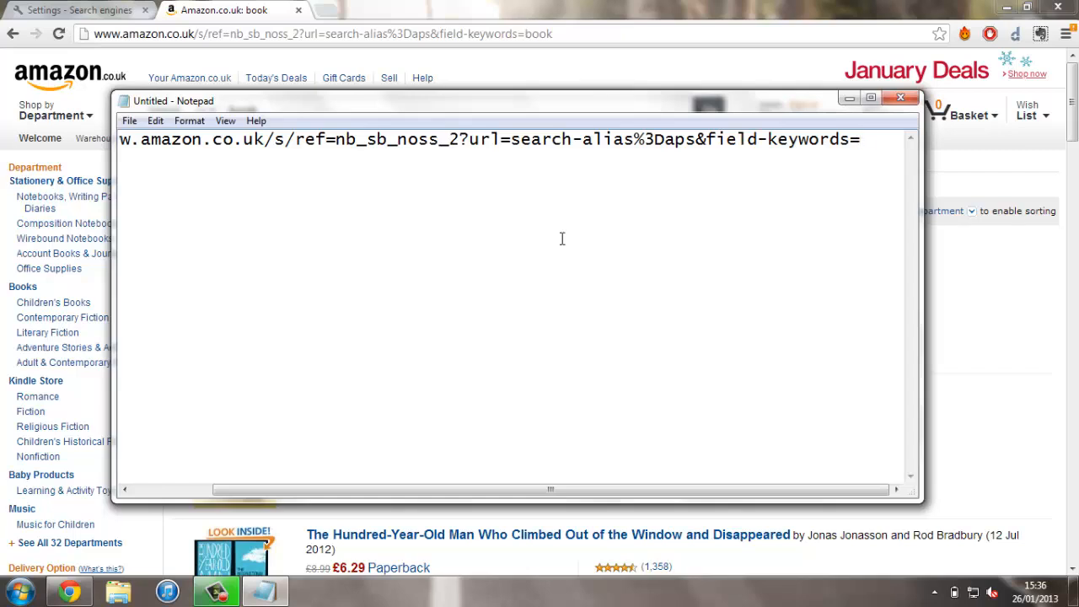
{"action": "type", "text": "%s"}
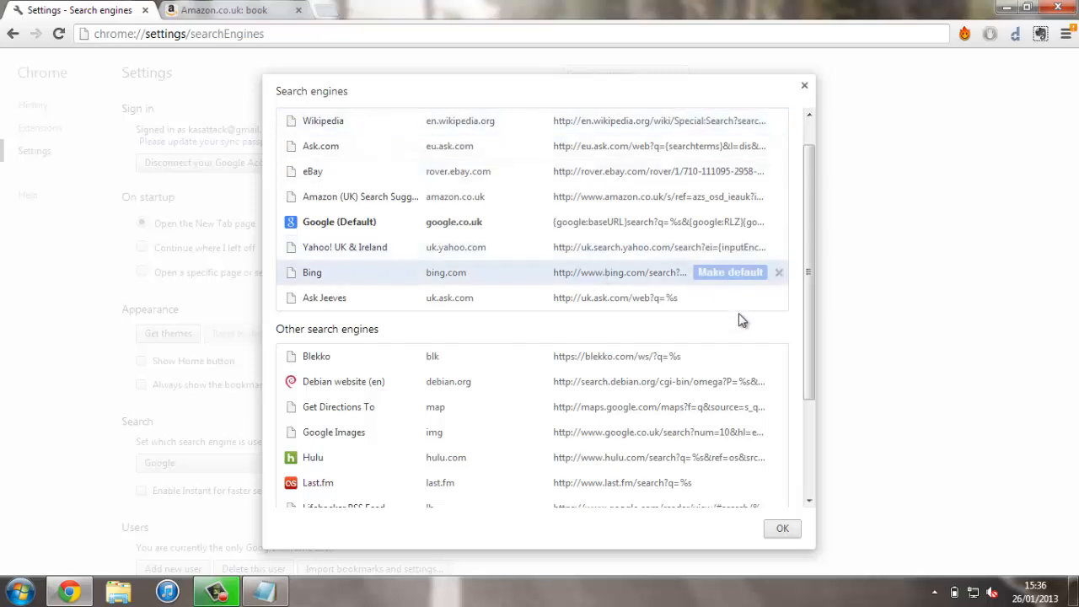
Add search engine 'Amazon' with keyword amz and the %s URL, then save.
{"action": "scroll", "scroll_direction": "down", "scroll_amount": 3}
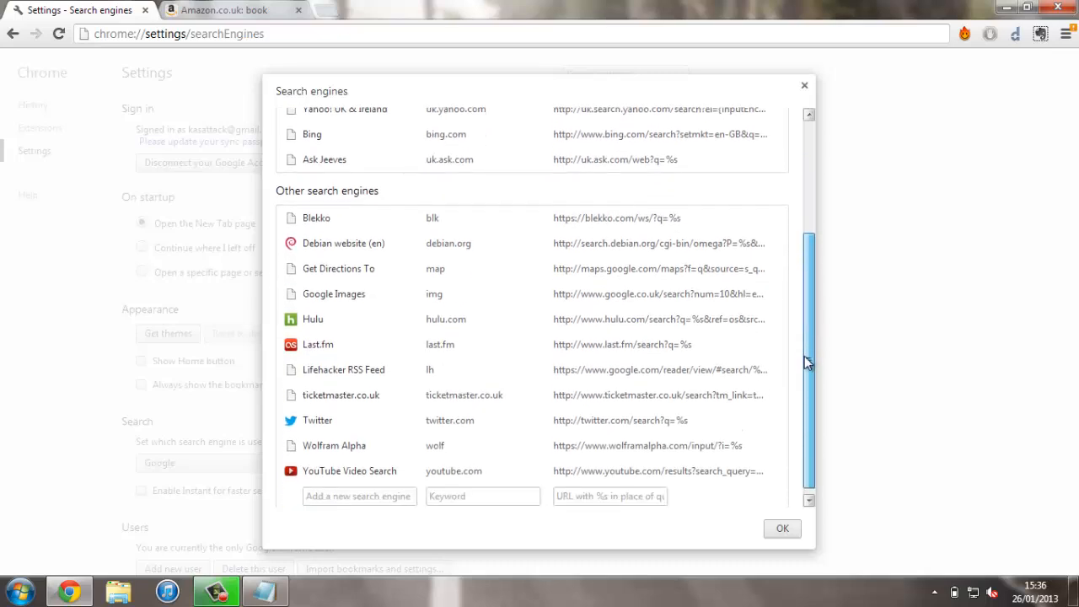
{"action": "scroll", "scroll_direction": "down", "scroll_amount": 3}
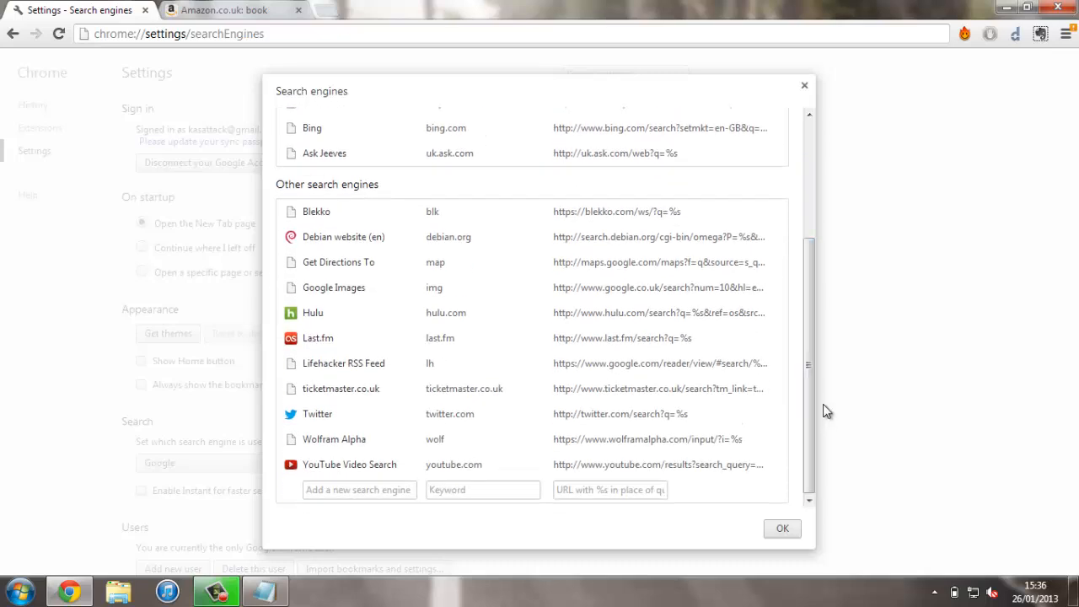
{"action": "mouse_move", "coordinate": [834, 446]}
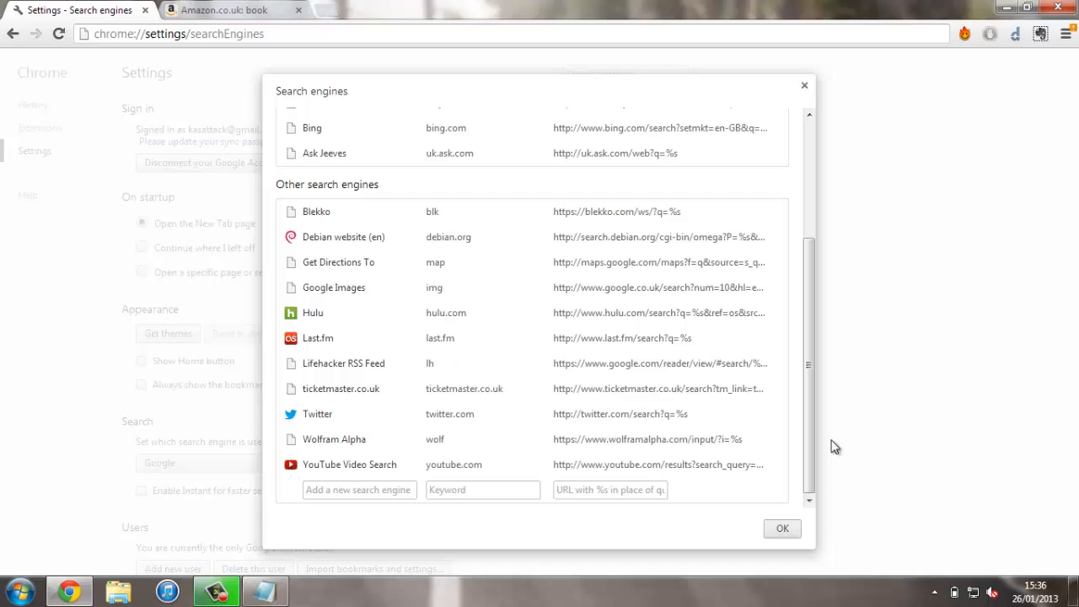
{"action": "mouse_move", "coordinate": [377, 512]}
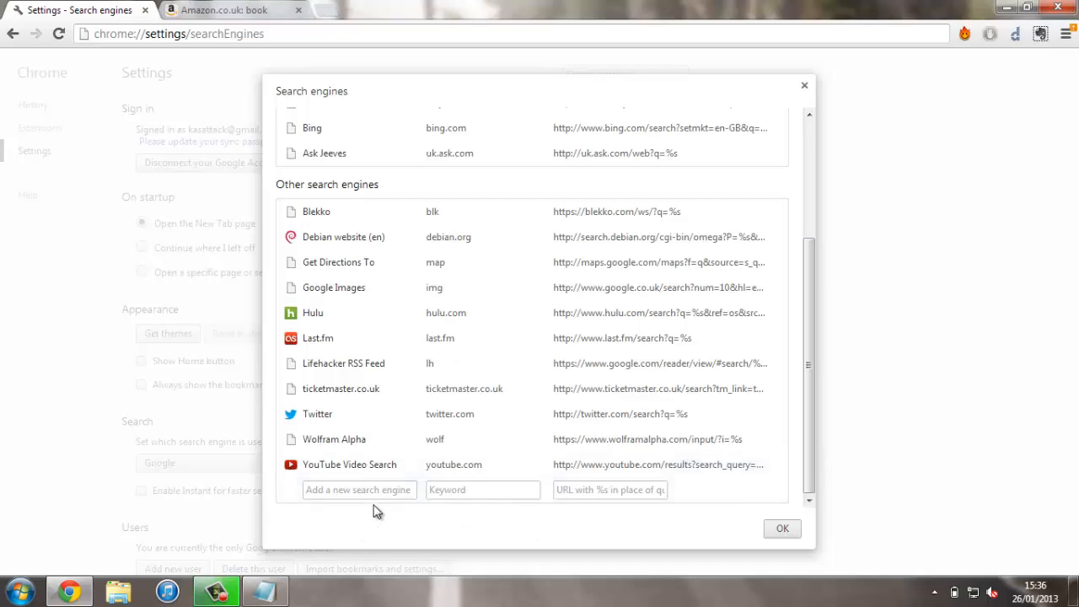
{"action": "left_click", "coordinate": [358, 490]}
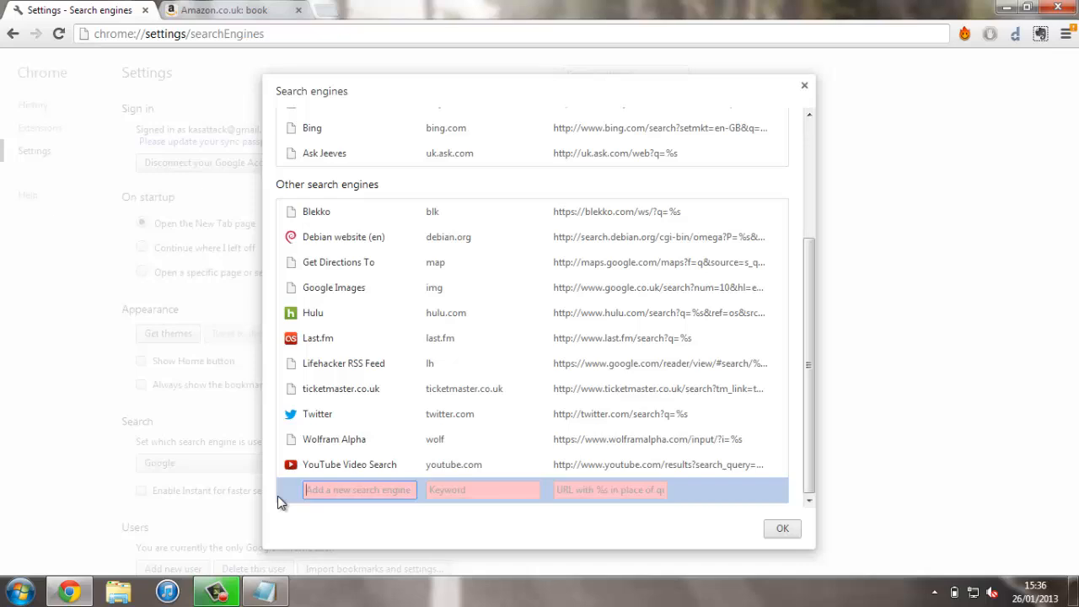
{"action": "type", "text": "Amazon"}
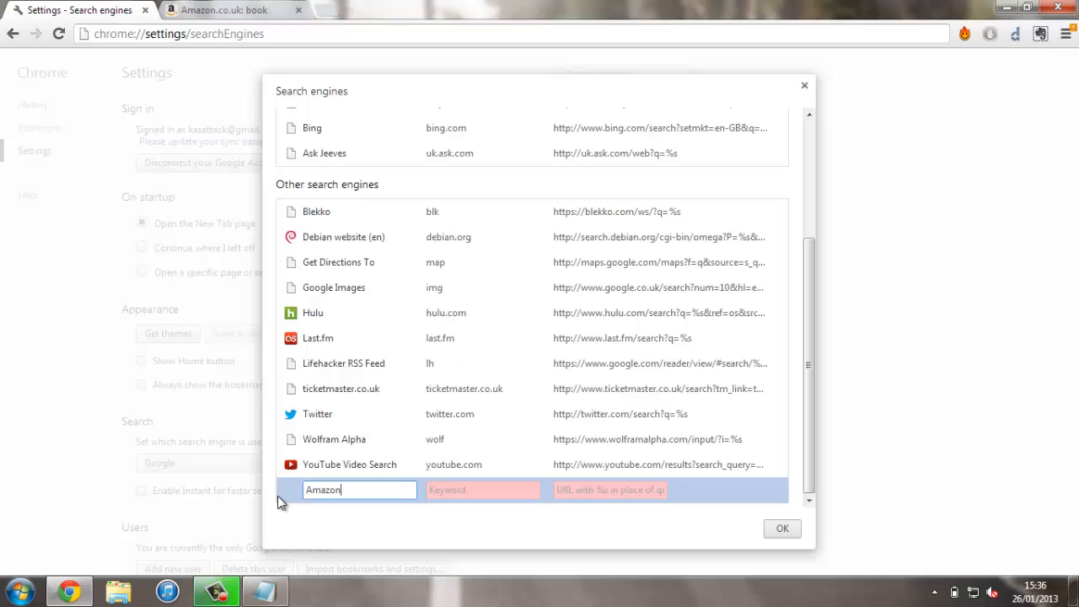
{"action": "left_click", "coordinate": [482, 490]}
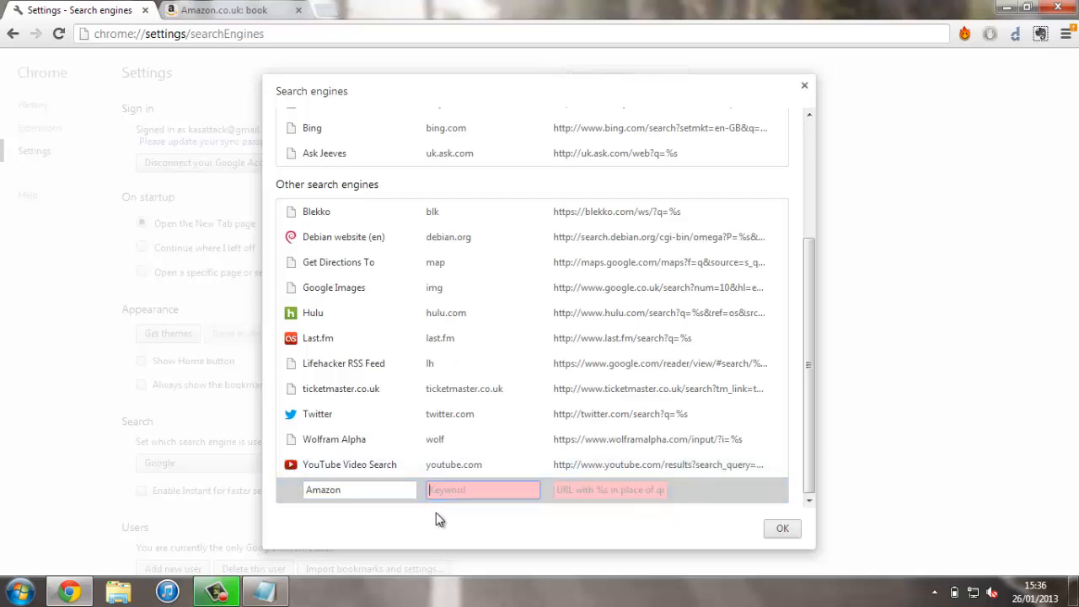
{"action": "type", "text": "amz"}
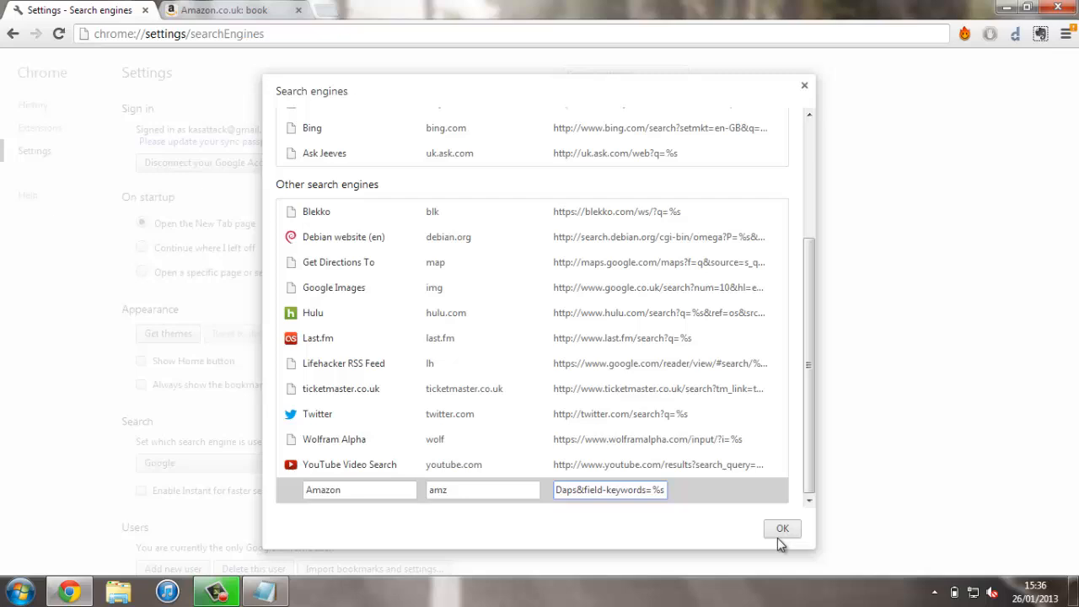
{"action": "left_click", "coordinate": [781, 528]}
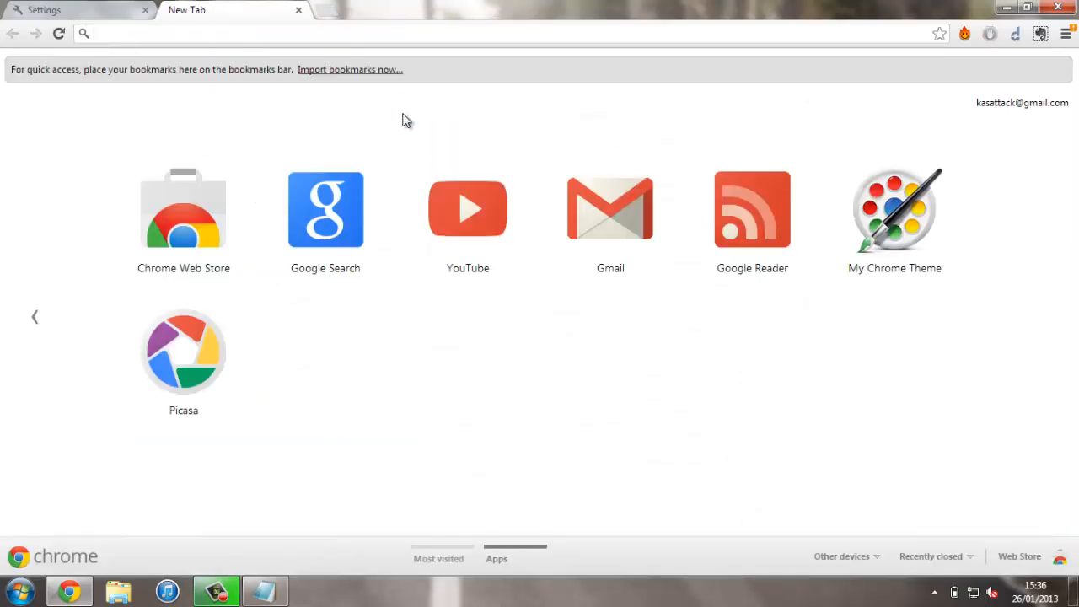
Type 'amz' in the new tab's address bar to get the Search Amazon hint.
{"action": "type", "text": "amz"}
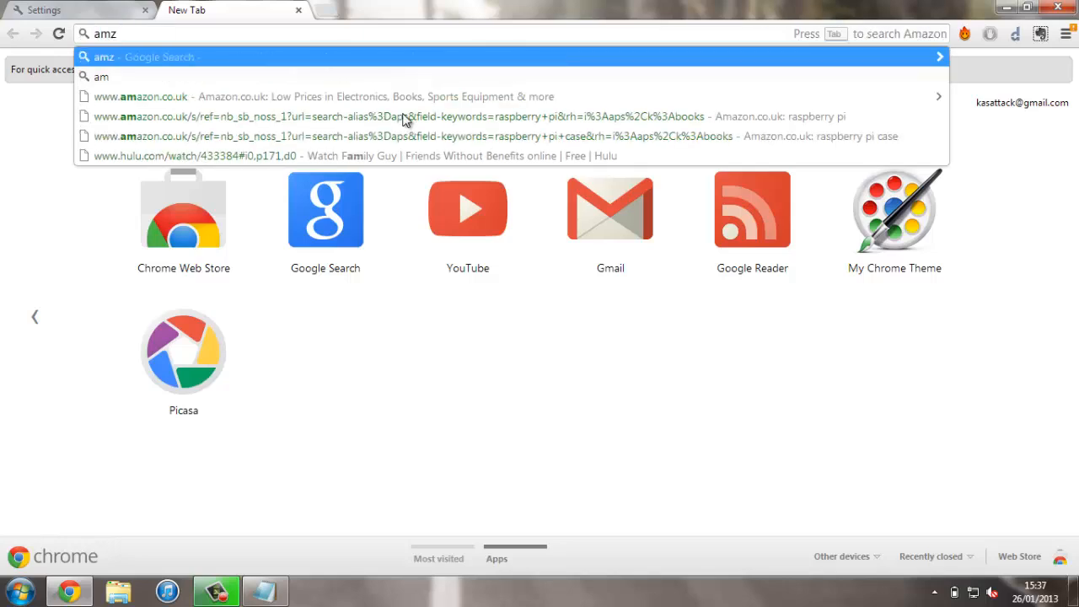